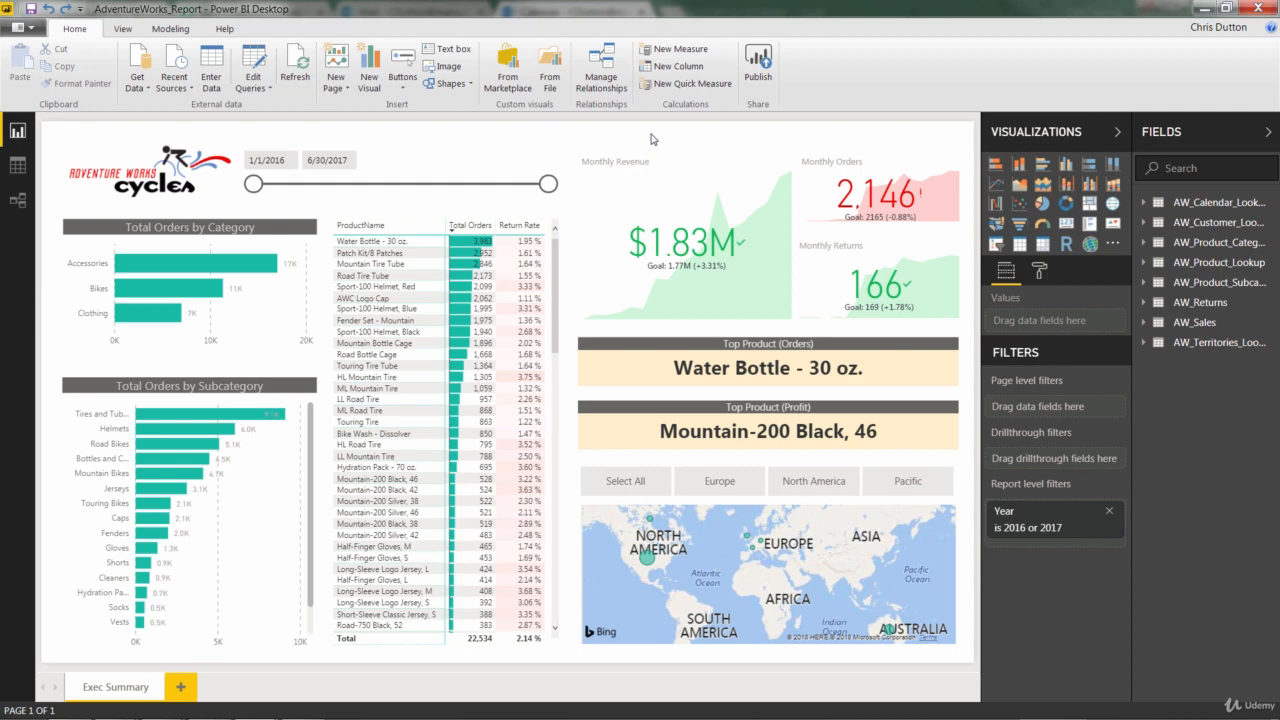
mouse_move(1003, 145)
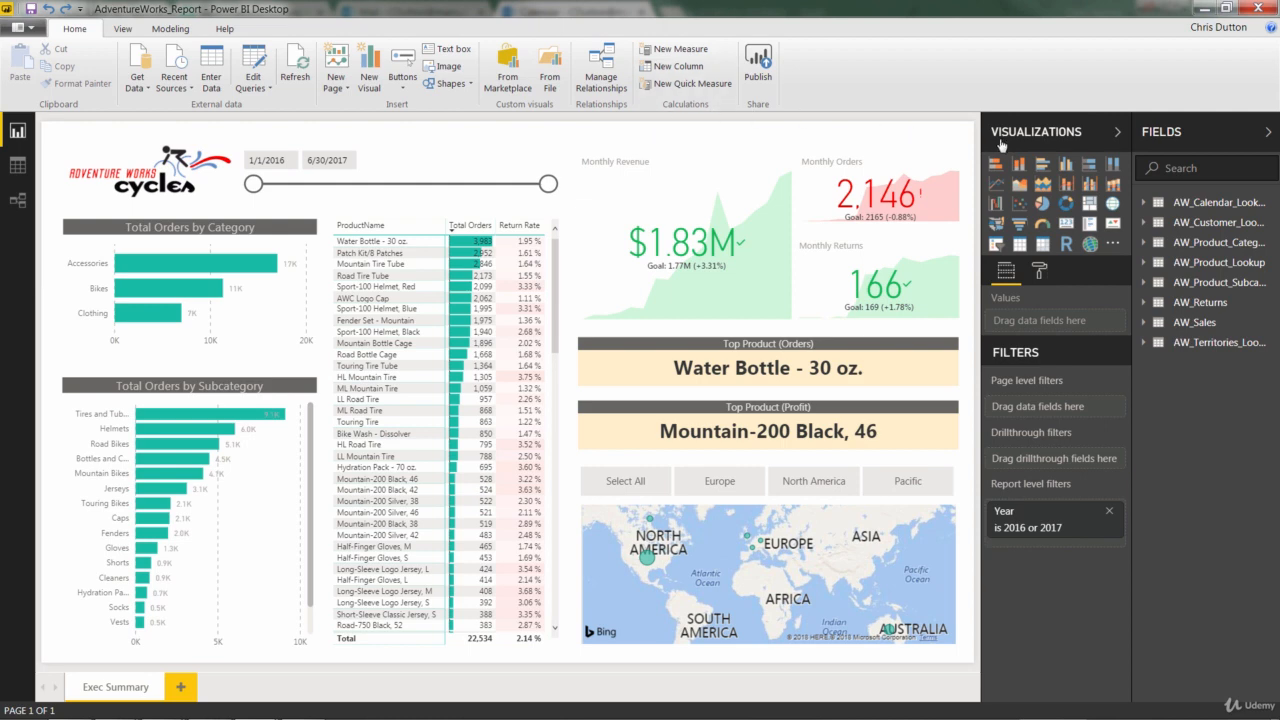
mouse_move(1090, 214)
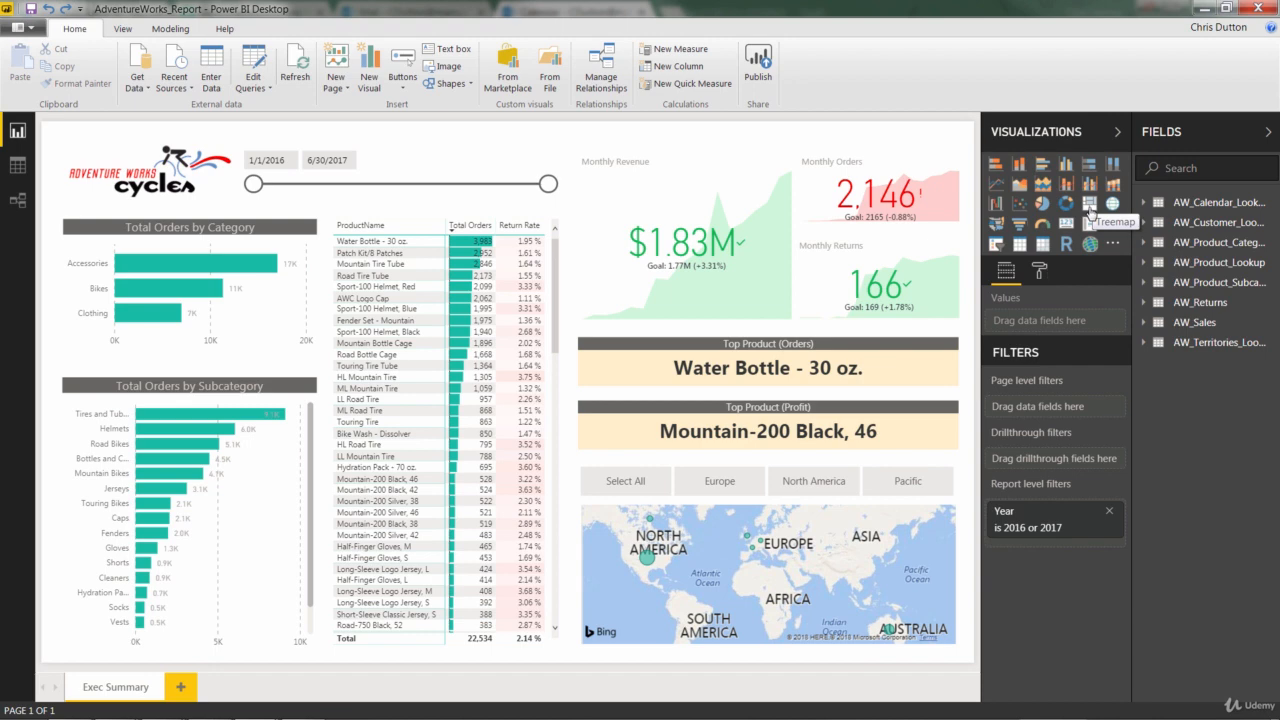
mouse_move(1048, 205)
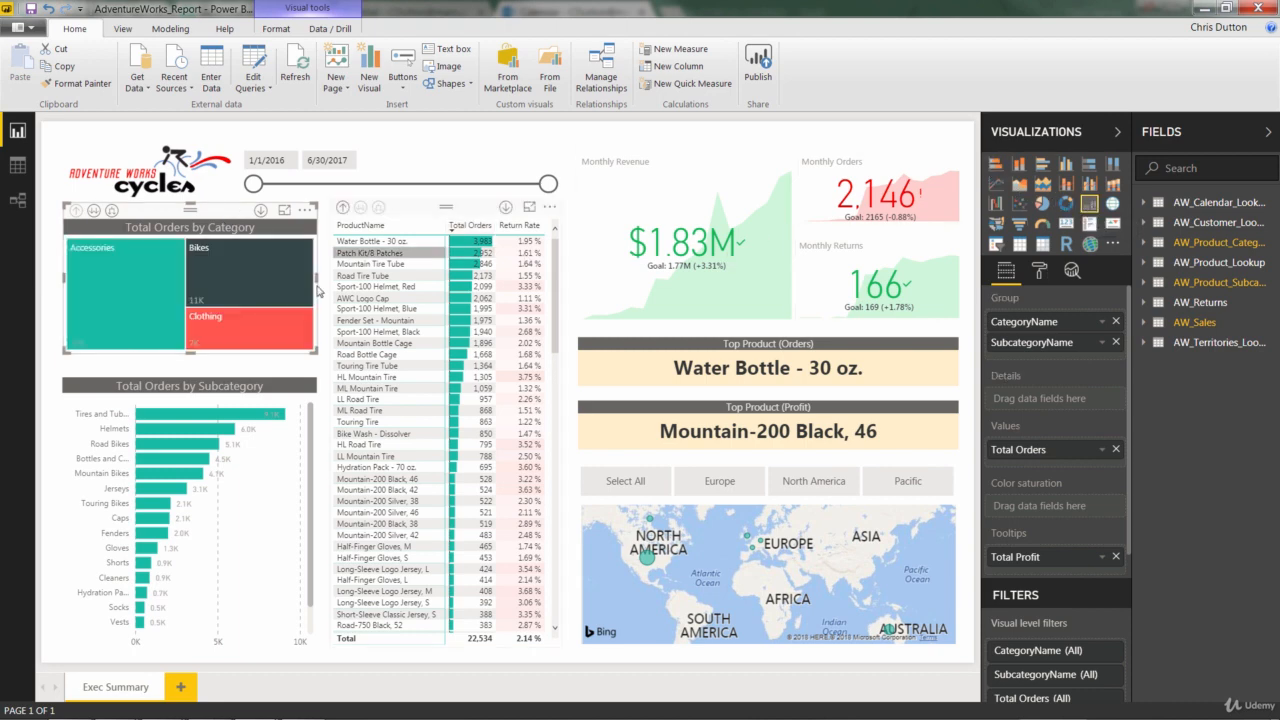
mouse_move(268, 322)
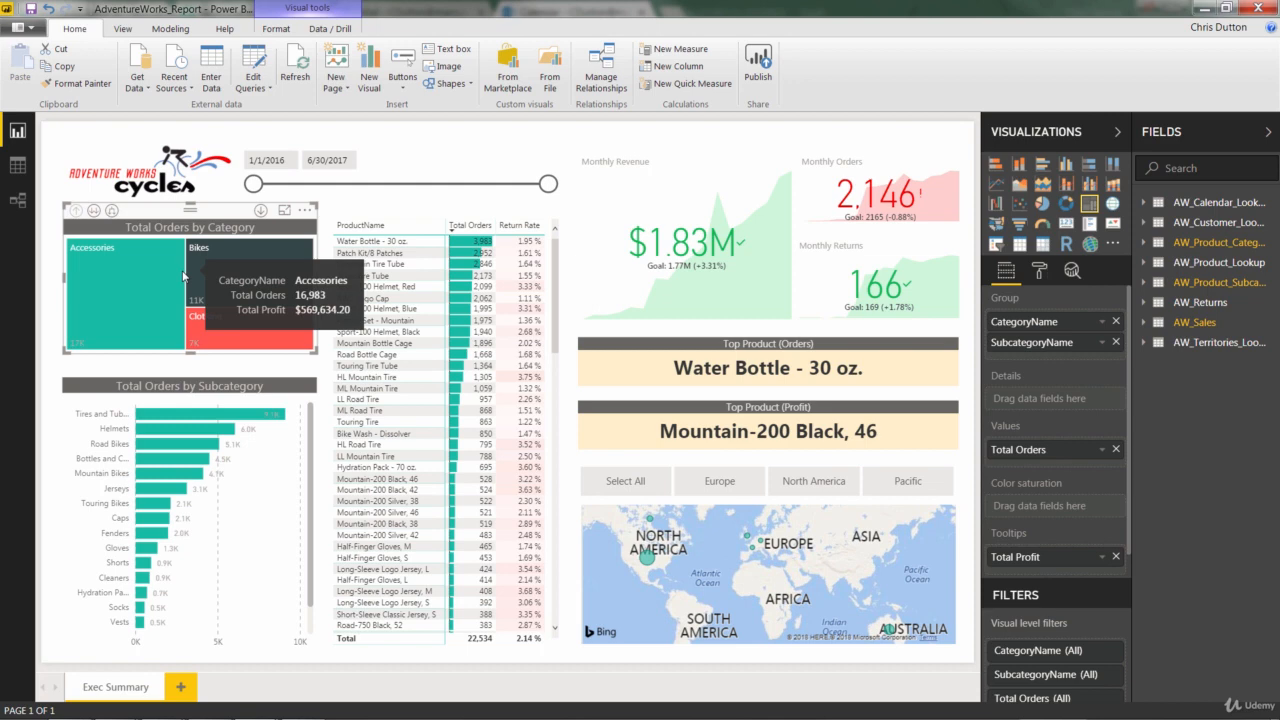
mouse_move(95, 335)
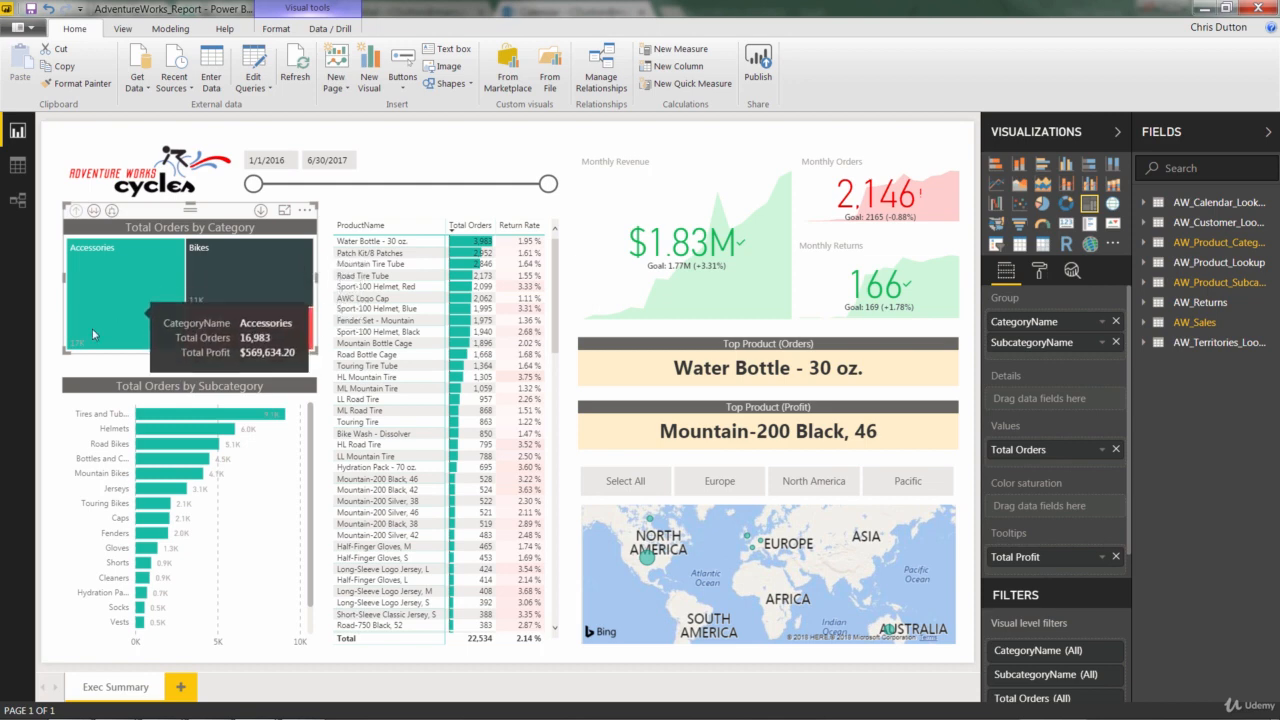
mouse_move(133, 286)
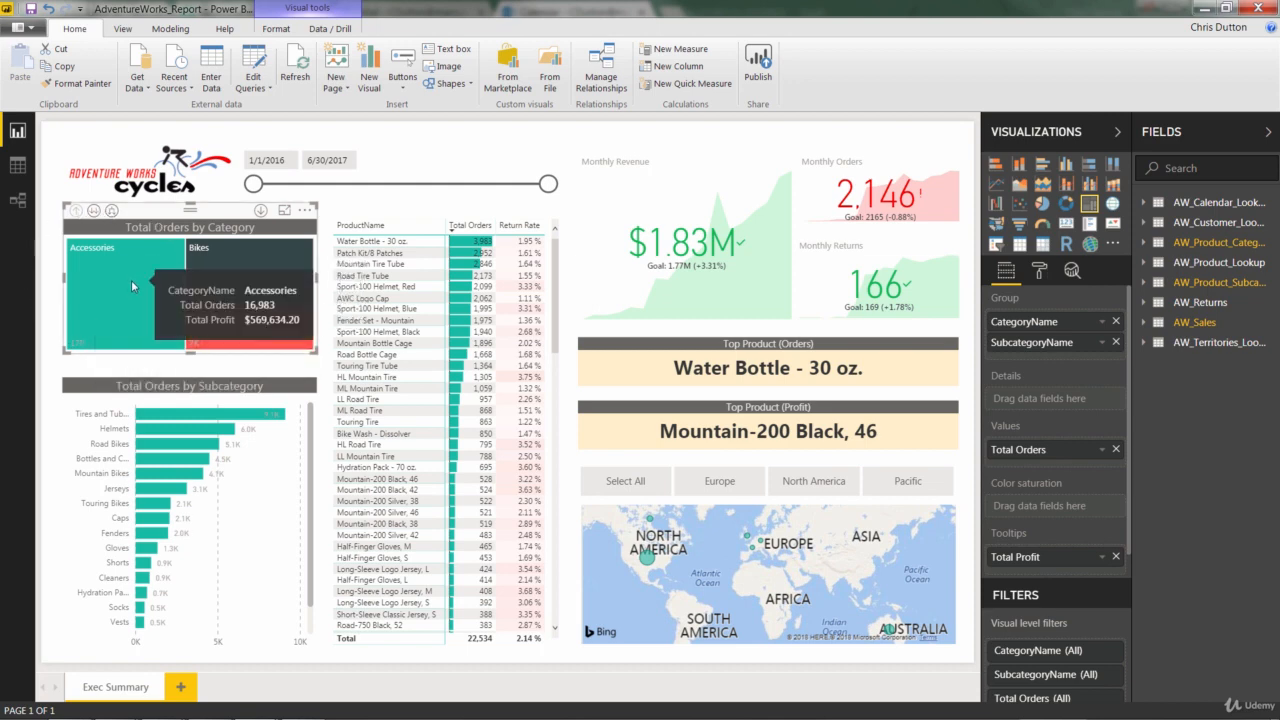
mouse_move(267, 331)
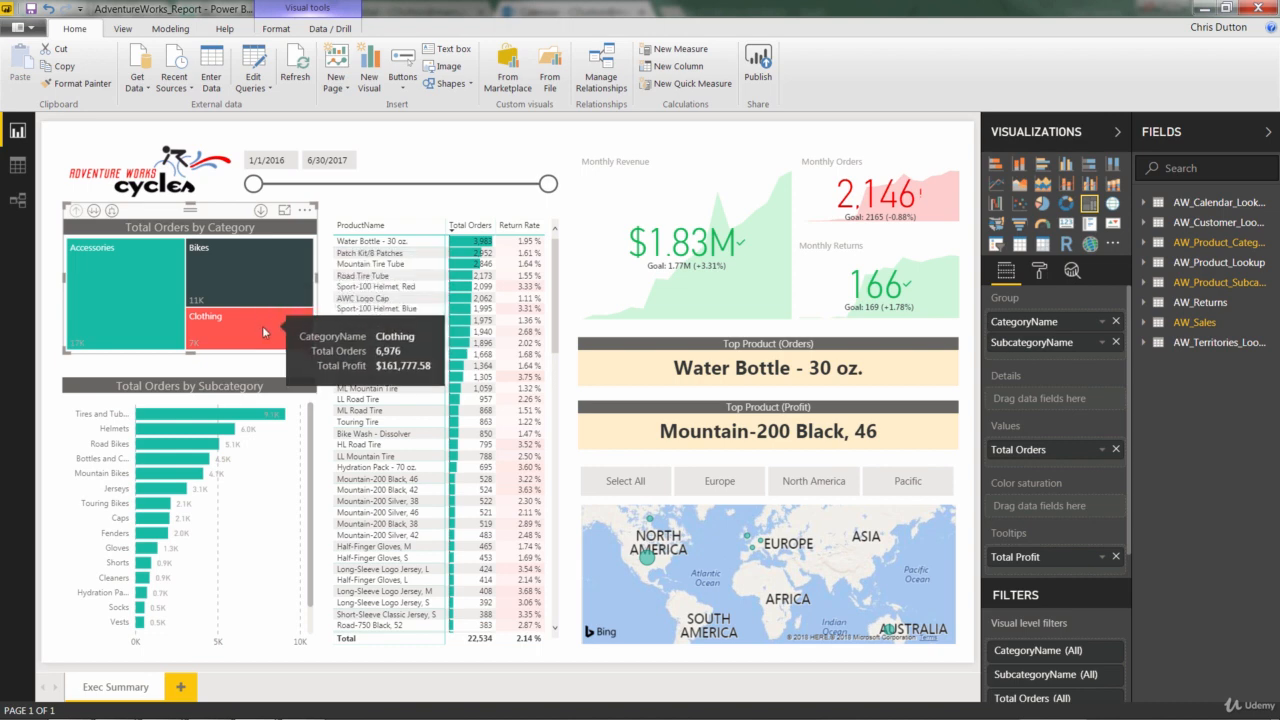
mouse_move(267, 290)
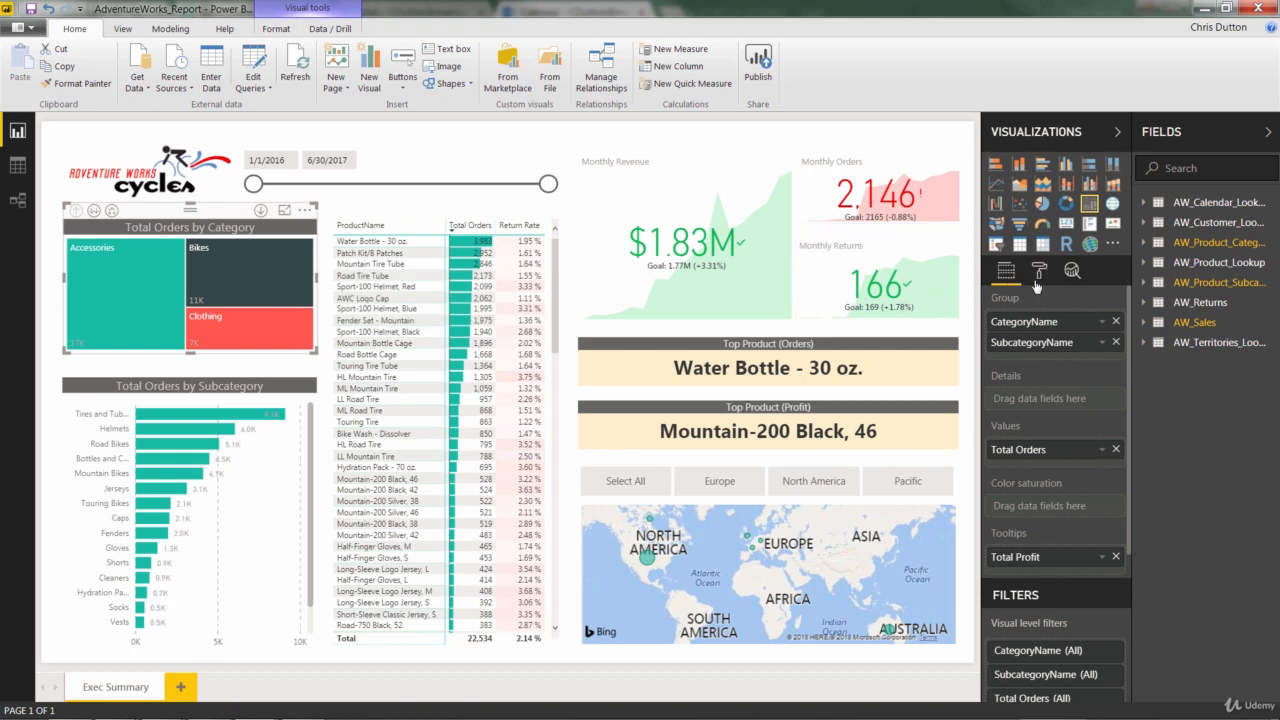
Turn off data labels on the Total Orders by Category treemap in the Format pane.
click(1072, 270)
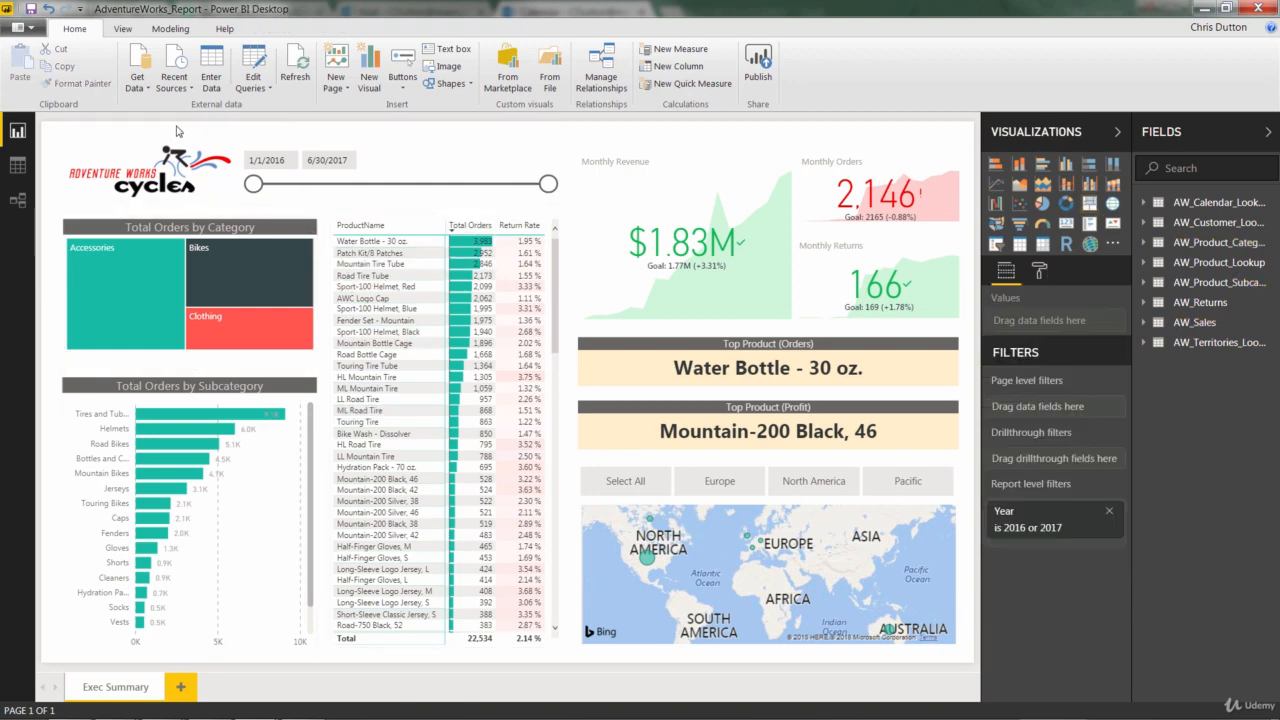
mouse_move(127, 129)
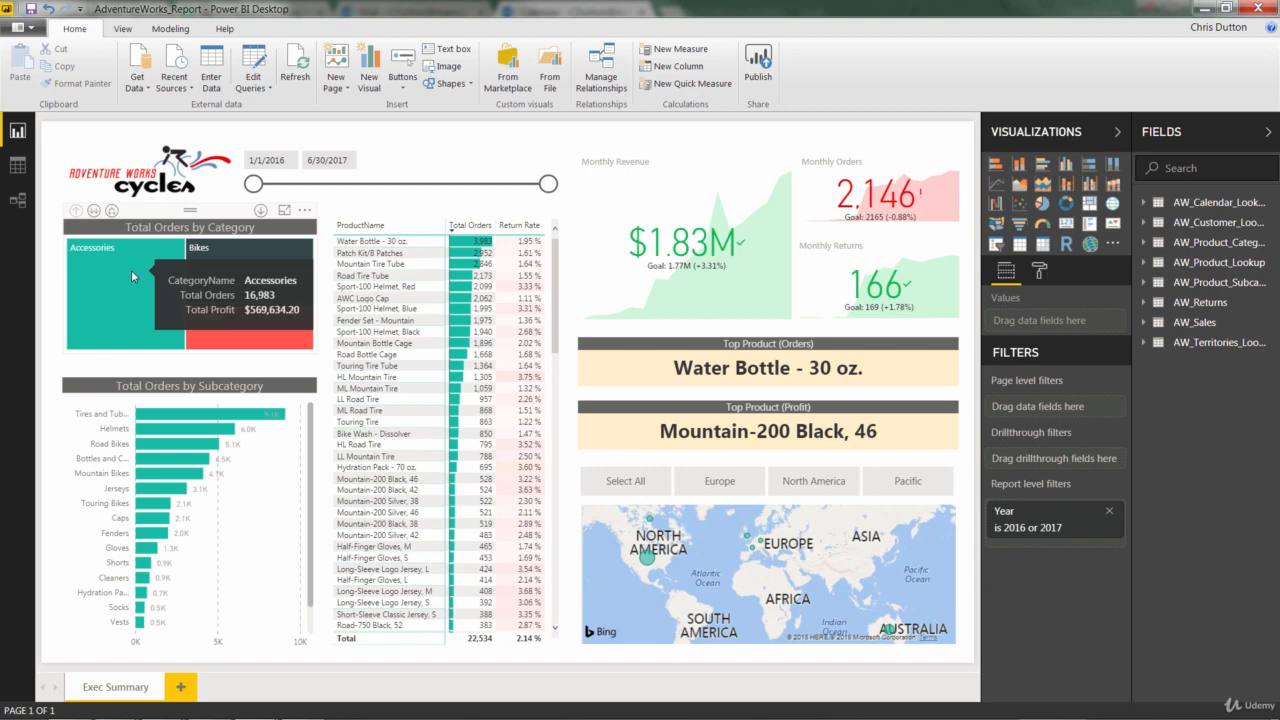
mouse_move(252, 272)
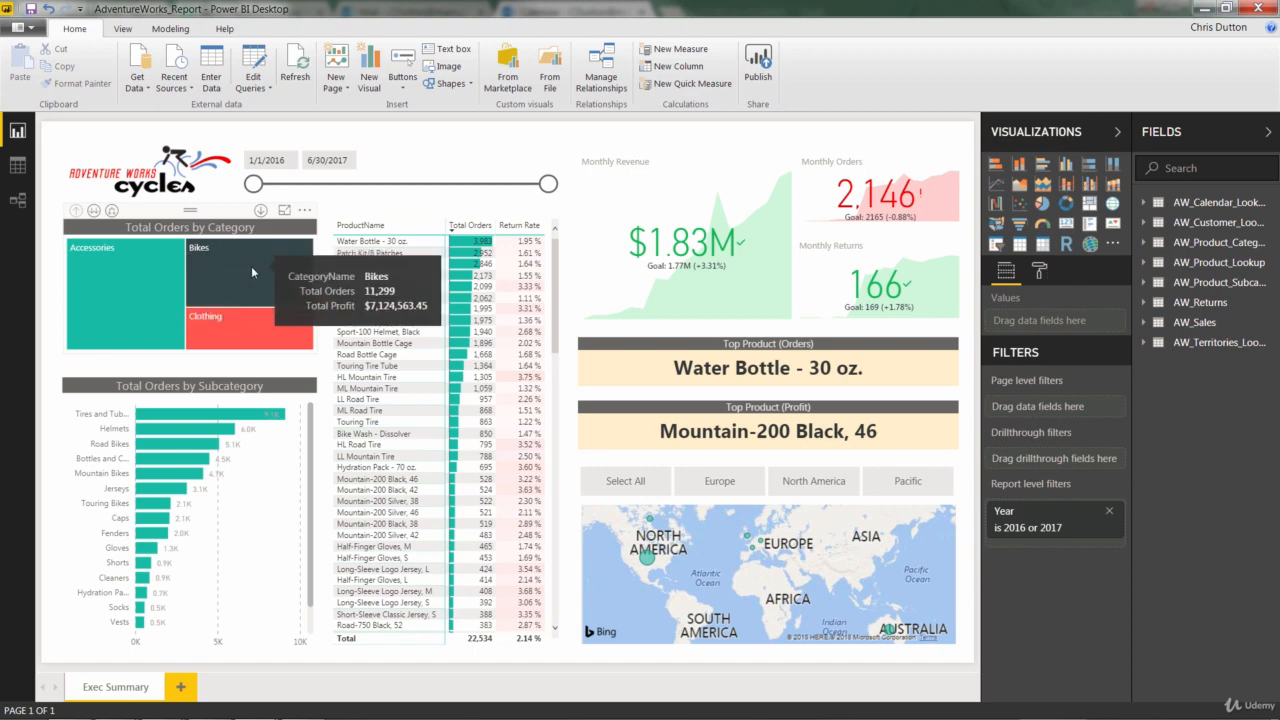
mouse_move(451, 162)
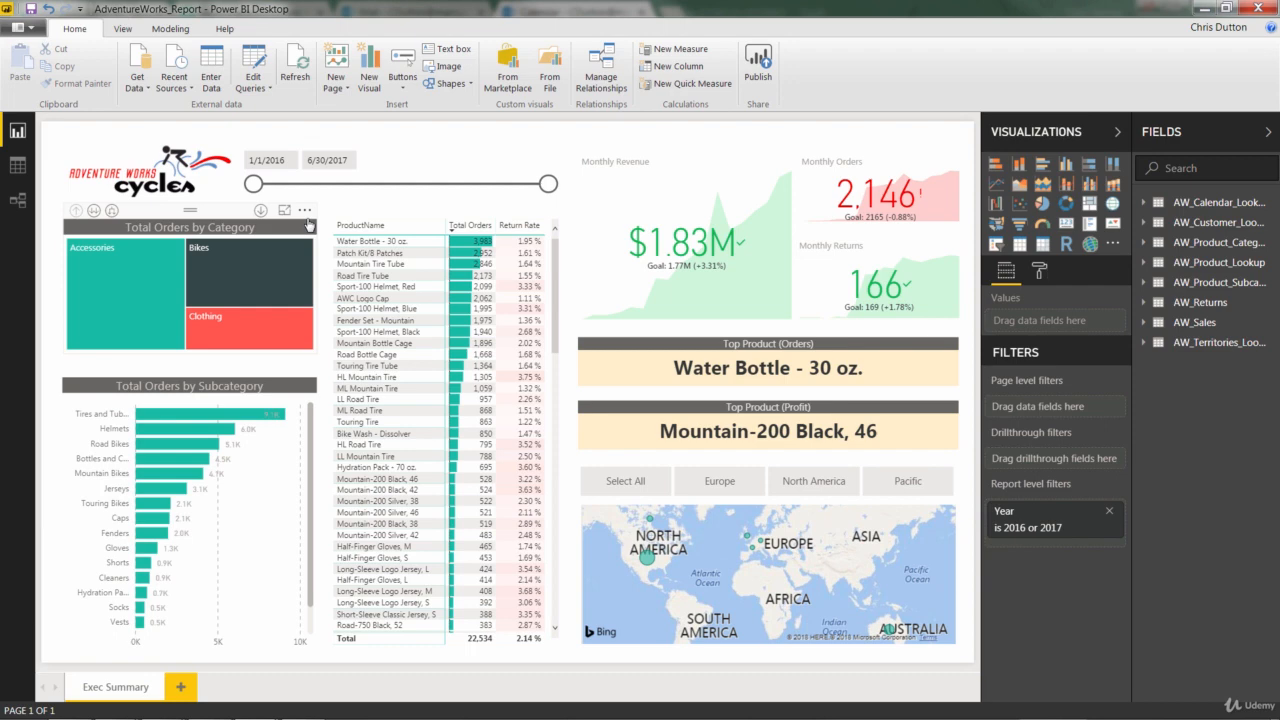
Expand the Total Orders by Category treemap one level down to subcategories.
click(190, 290)
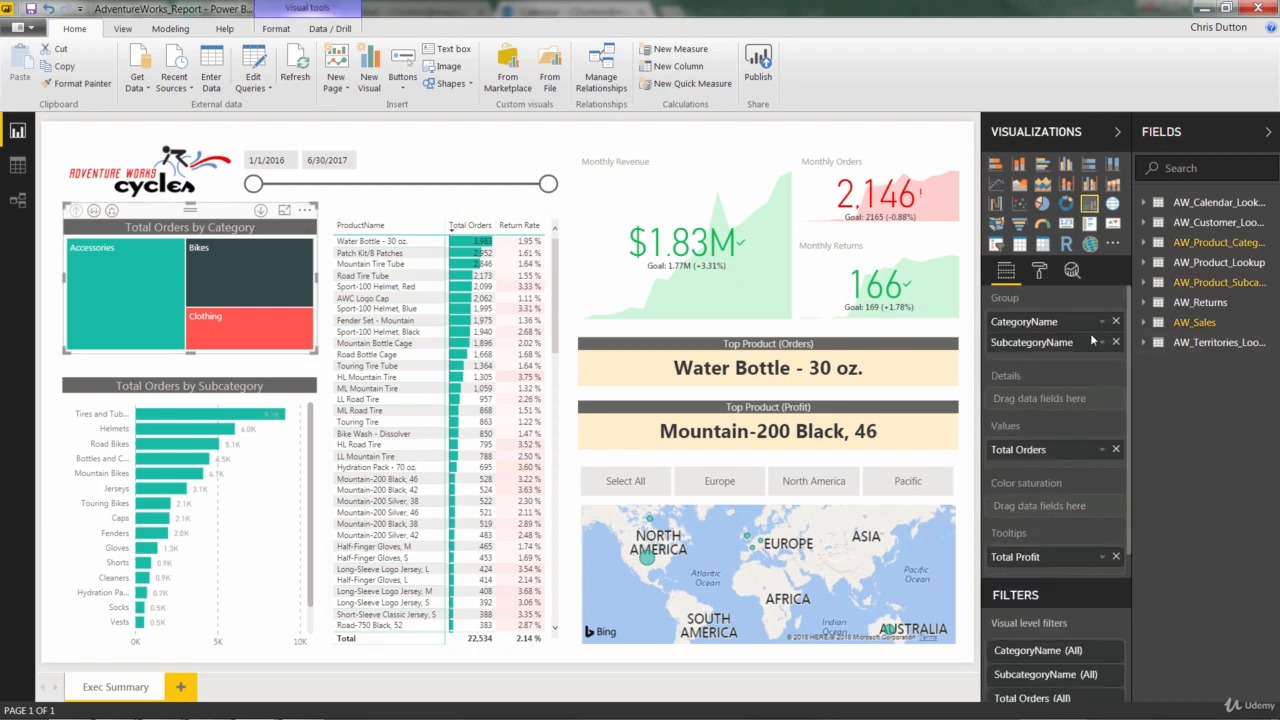
mouse_move(1070, 342)
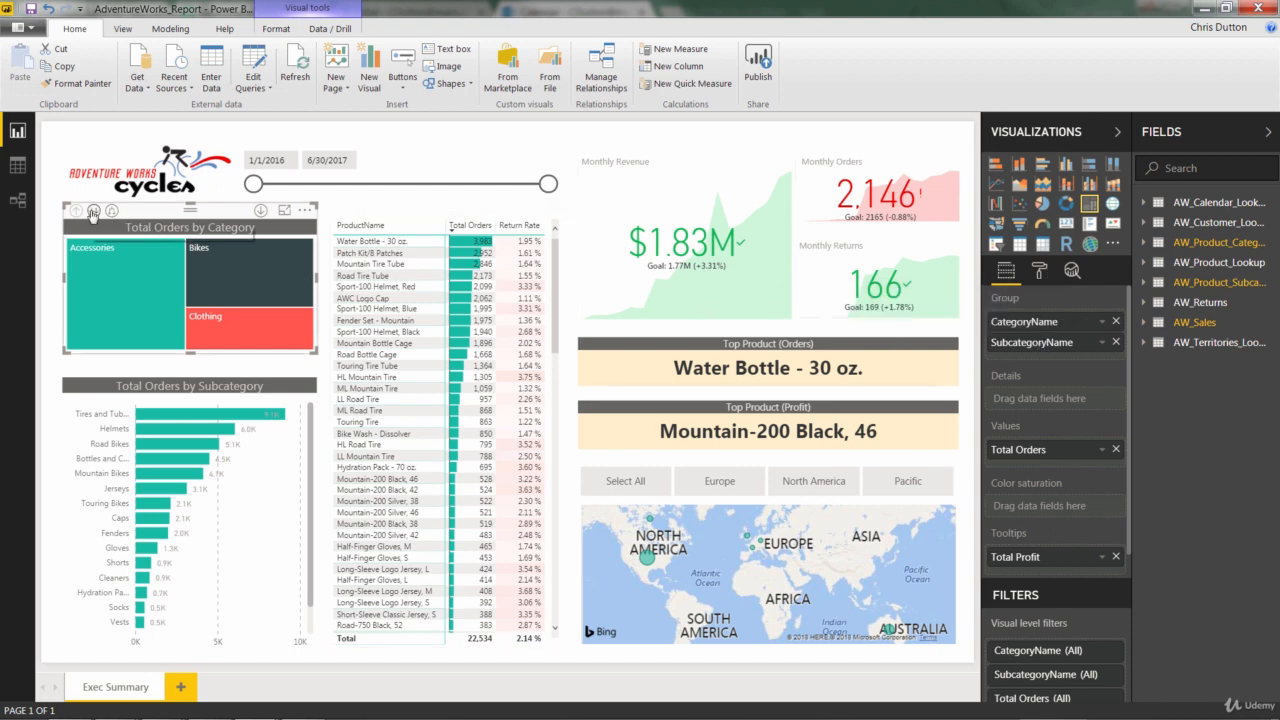
click(92, 210)
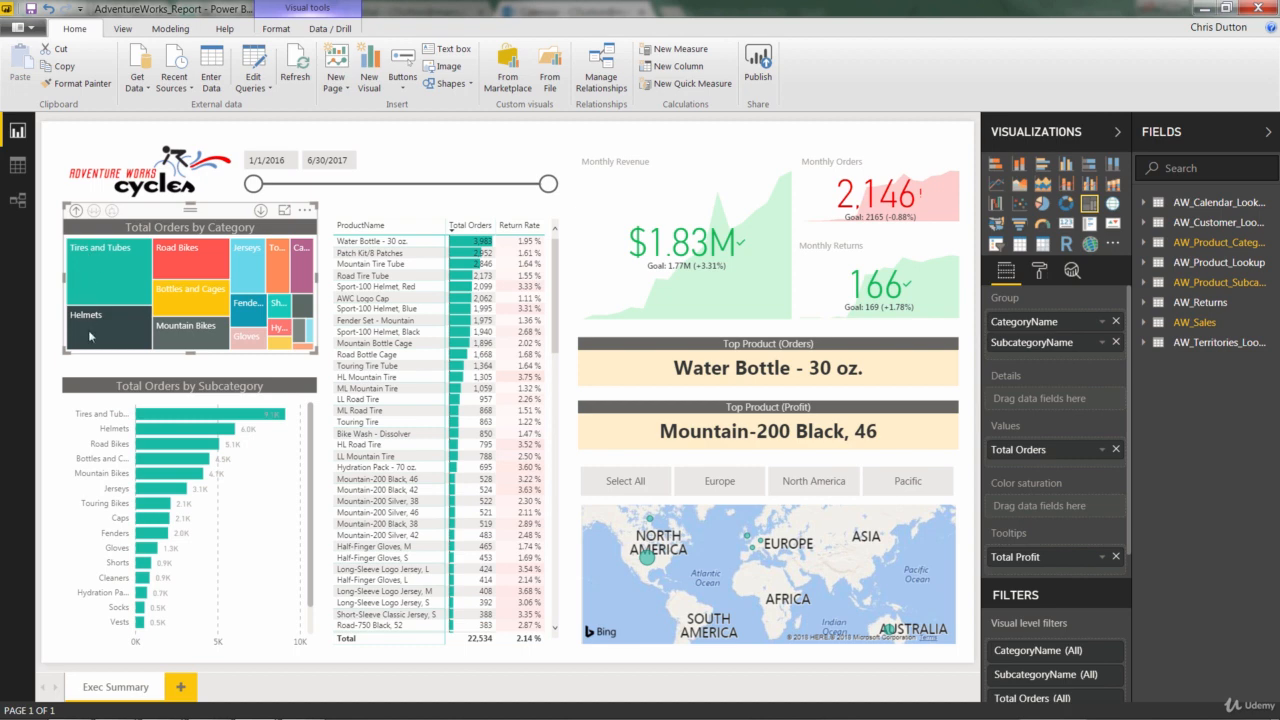
mouse_move(283, 337)
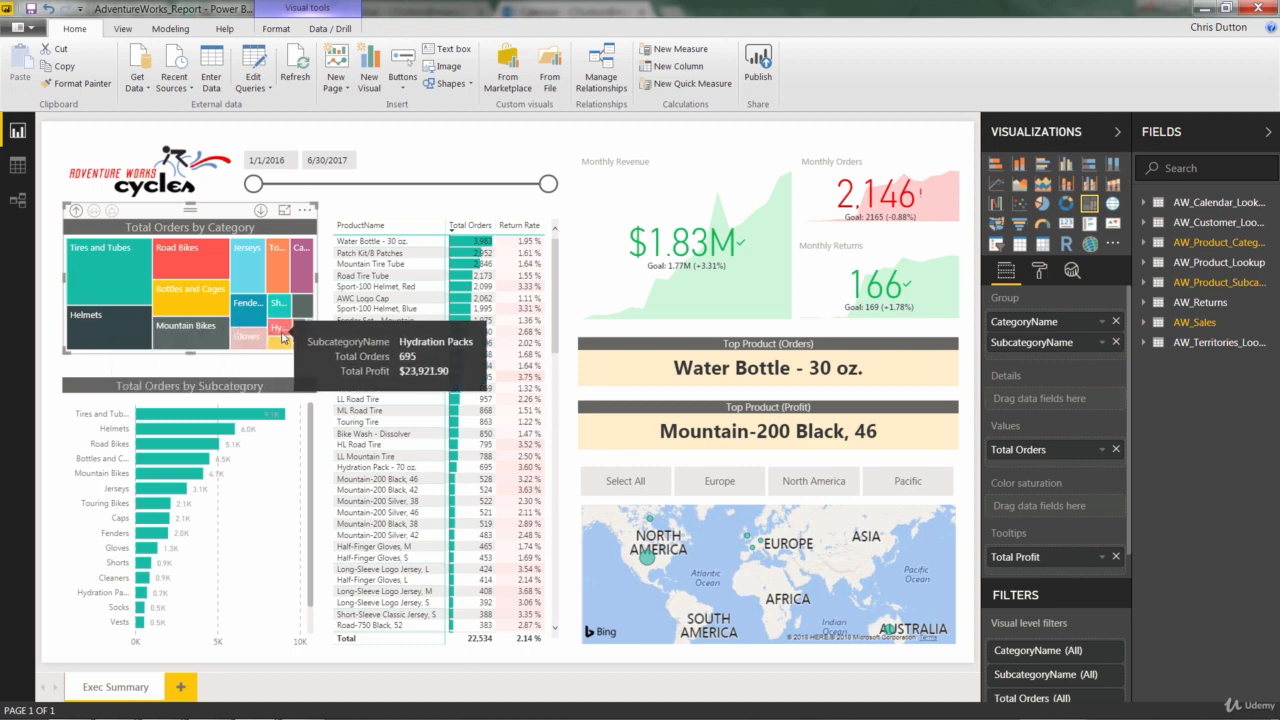
mouse_move(300, 350)
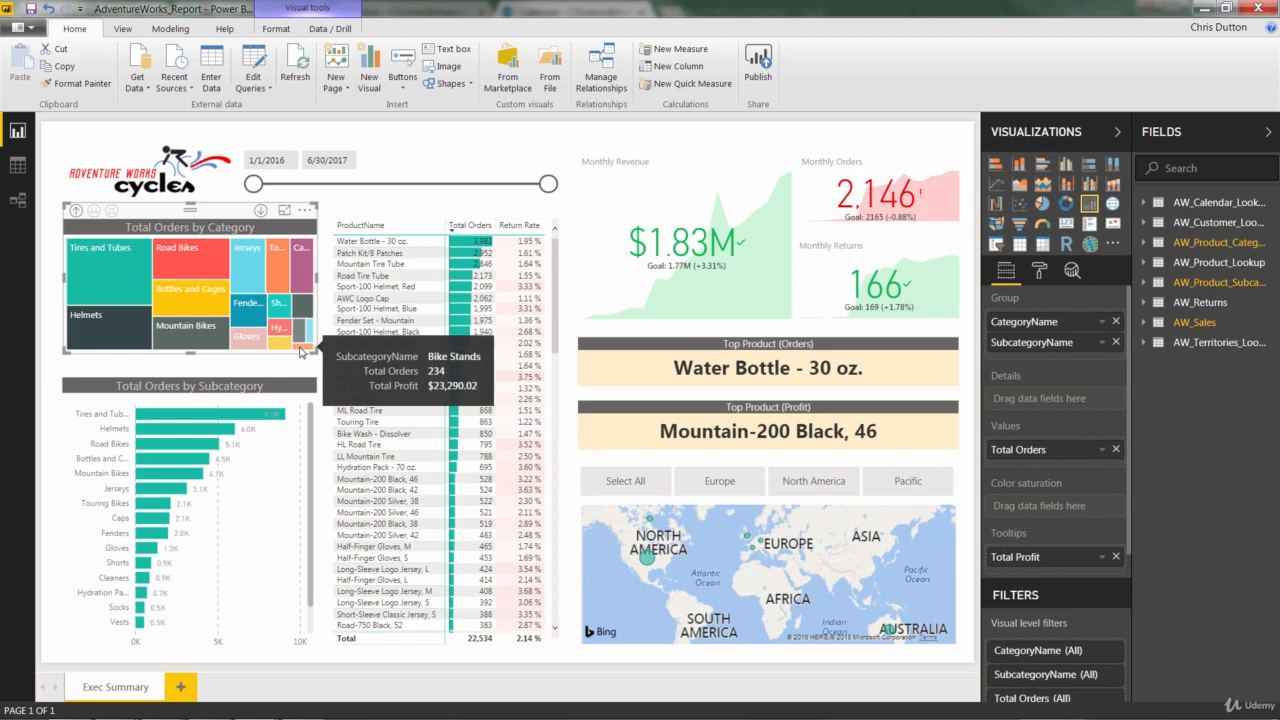
mouse_move(178, 247)
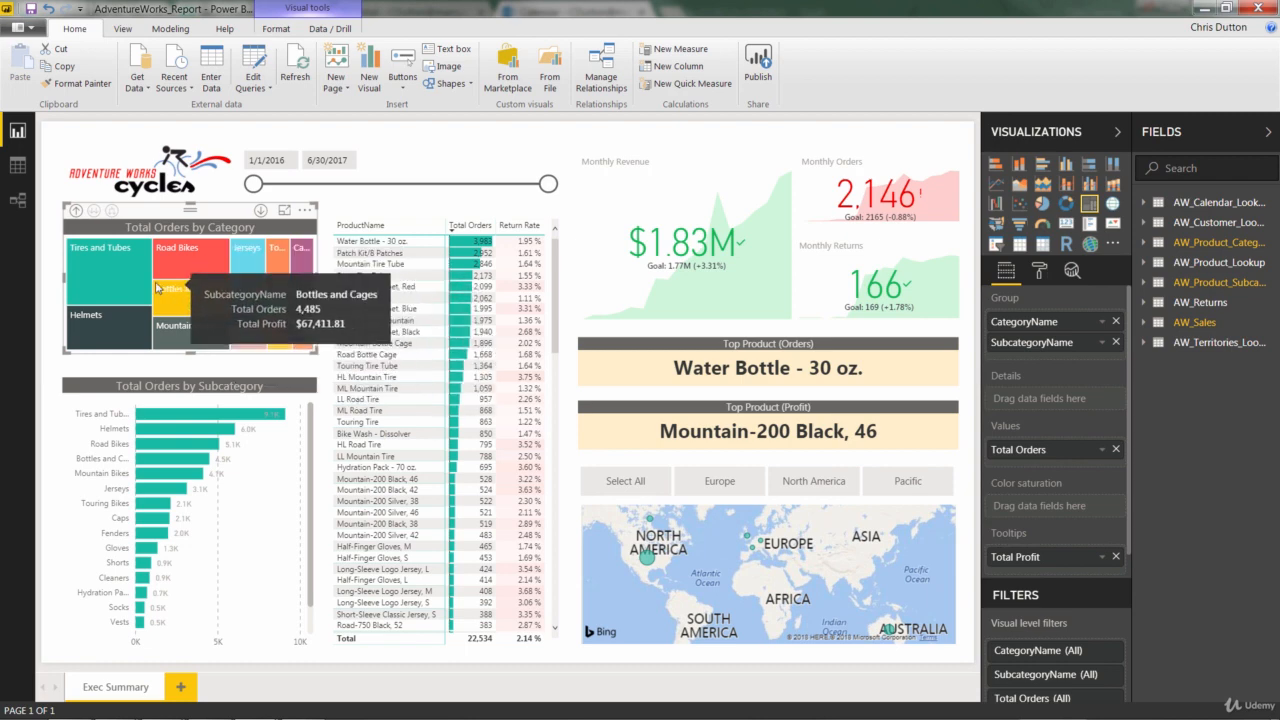
mouse_move(105, 270)
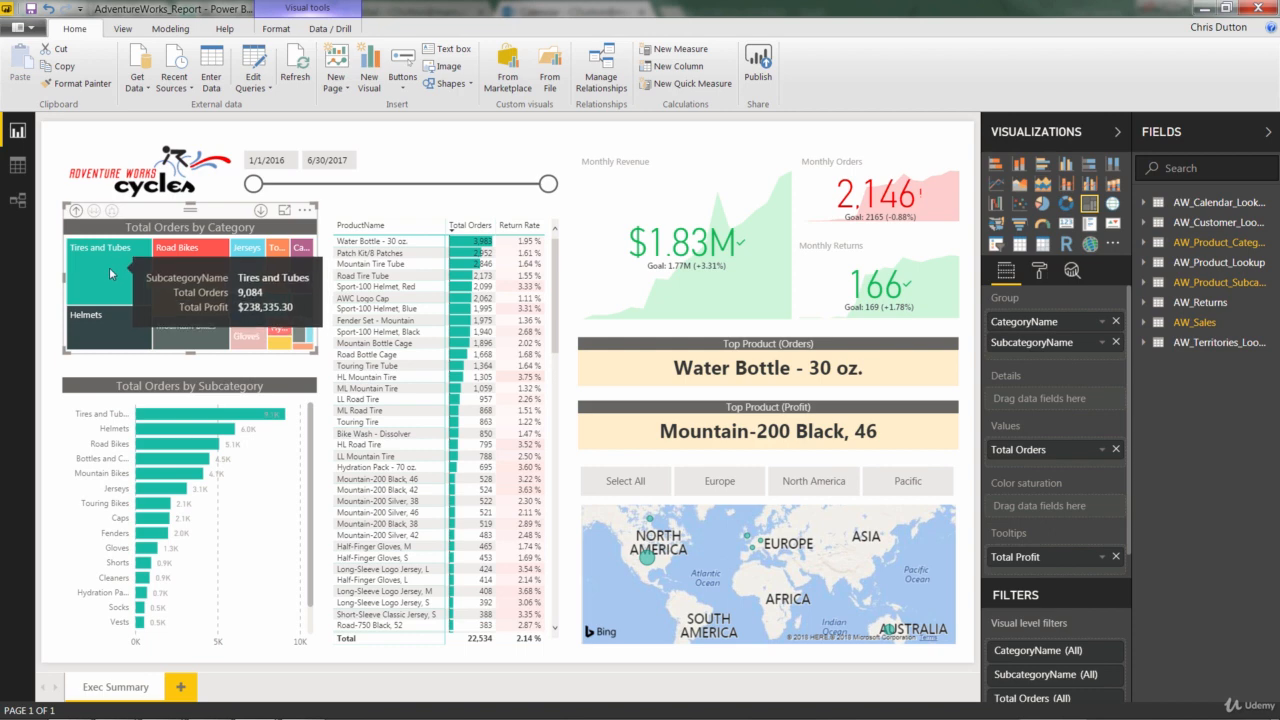
mouse_move(120, 318)
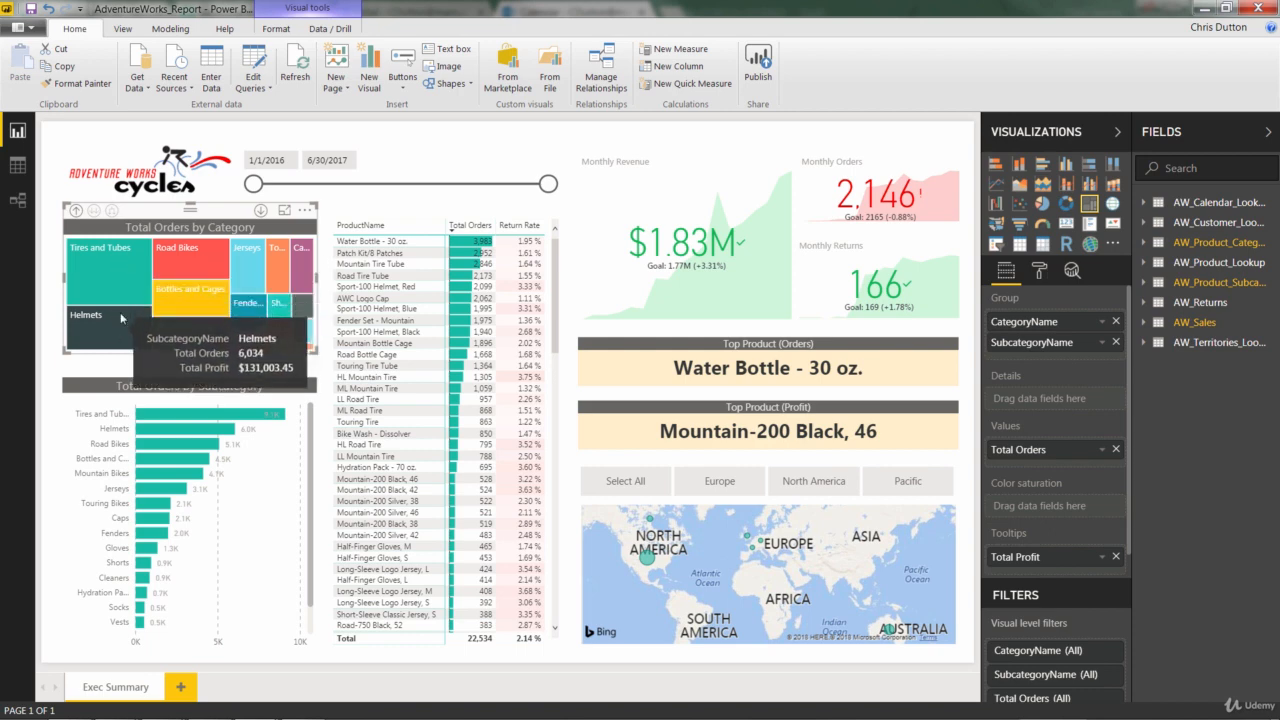
mouse_move(200, 290)
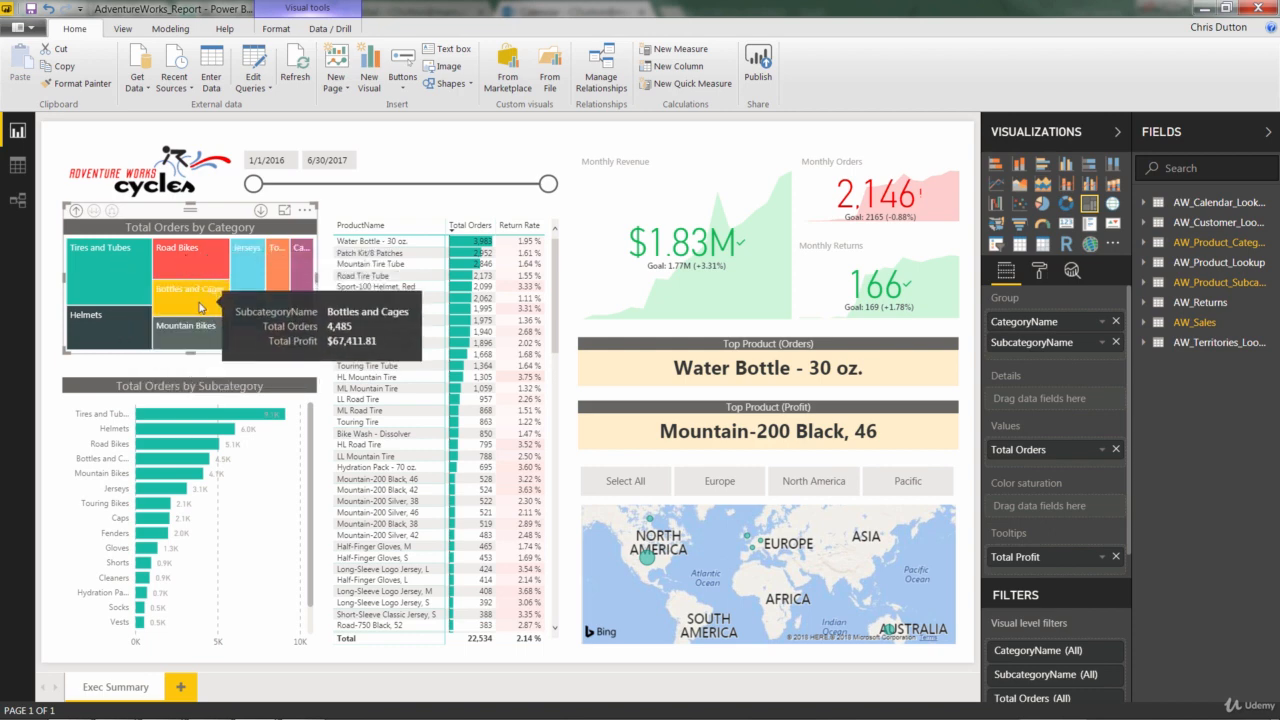
mouse_move(247, 303)
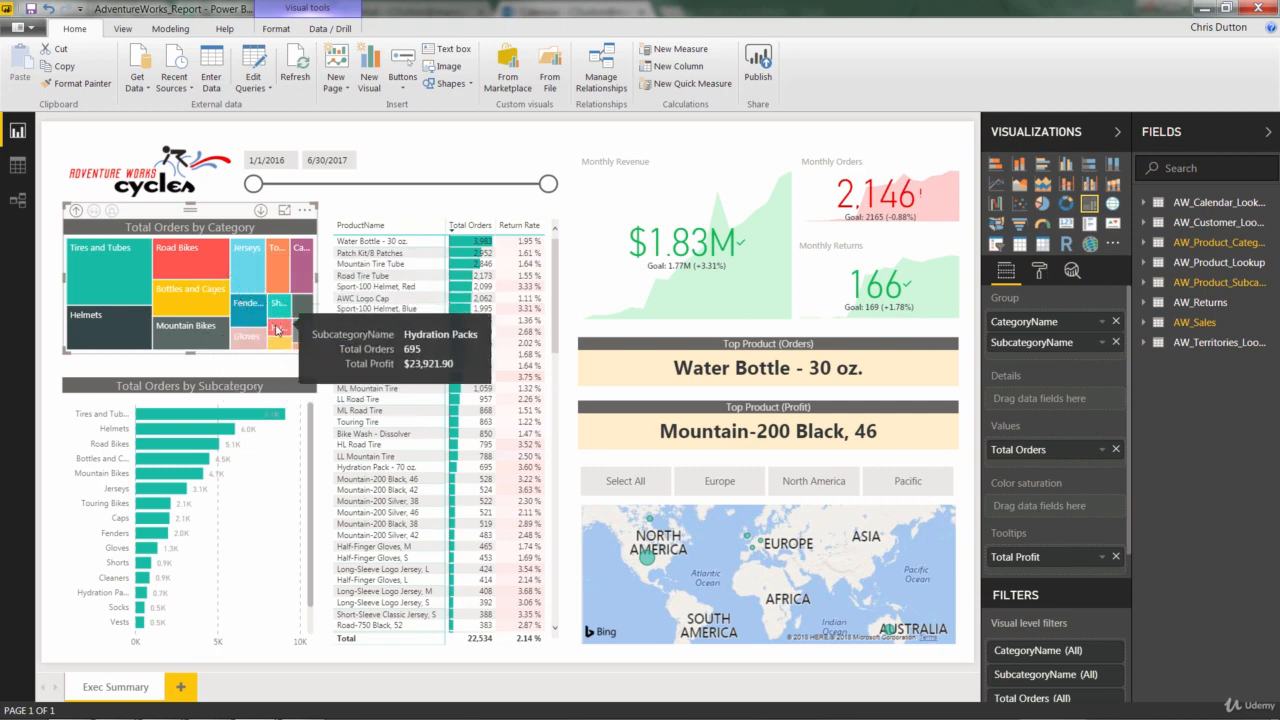
mouse_move(303, 350)
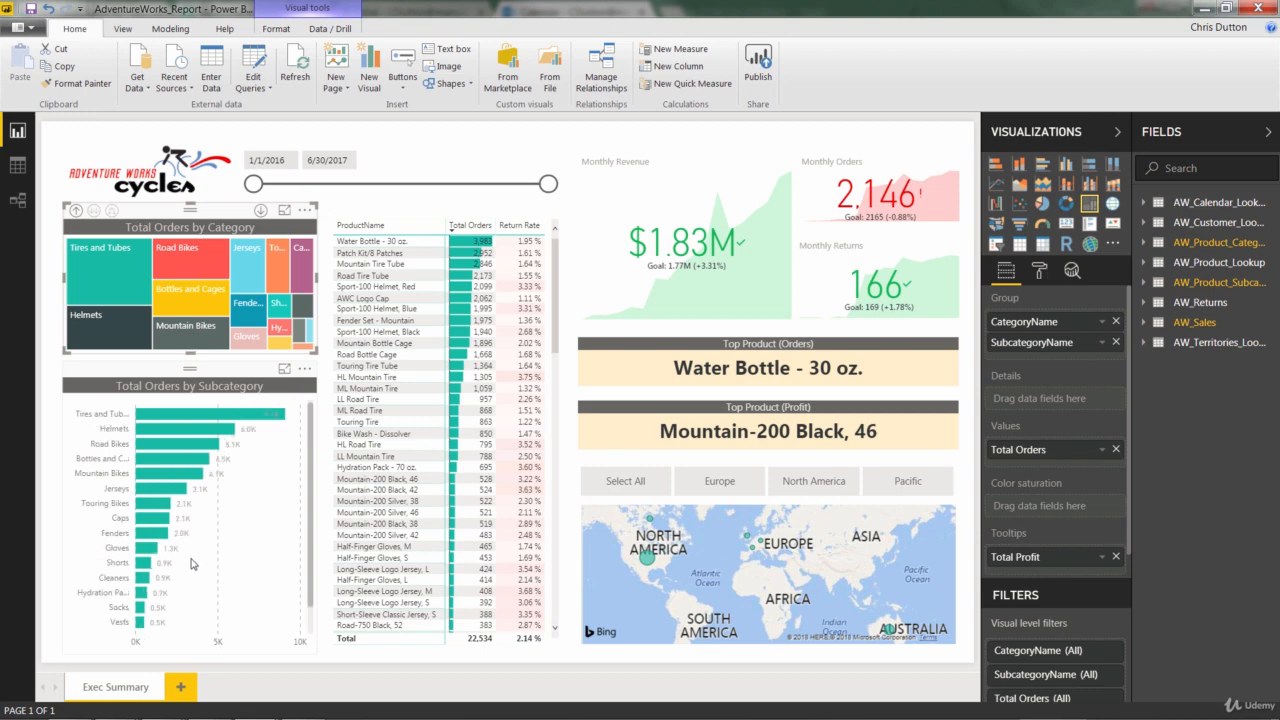
mouse_move(224, 238)
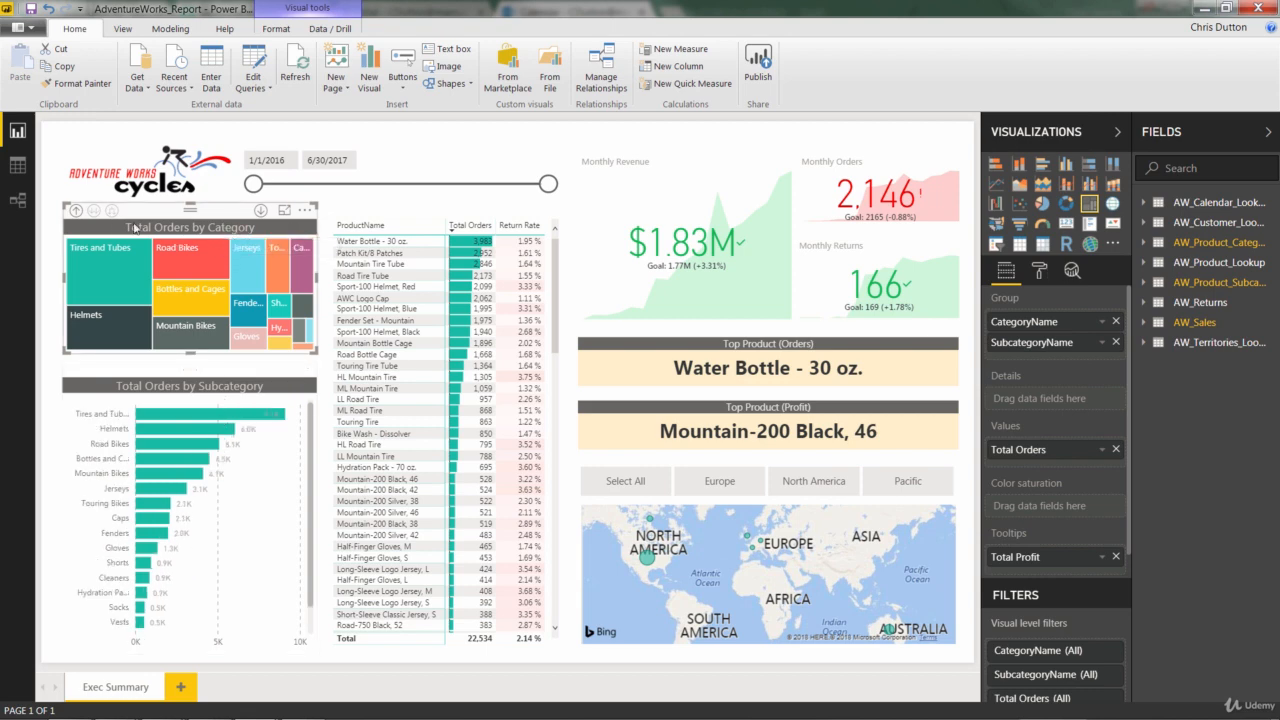
mouse_move(77, 210)
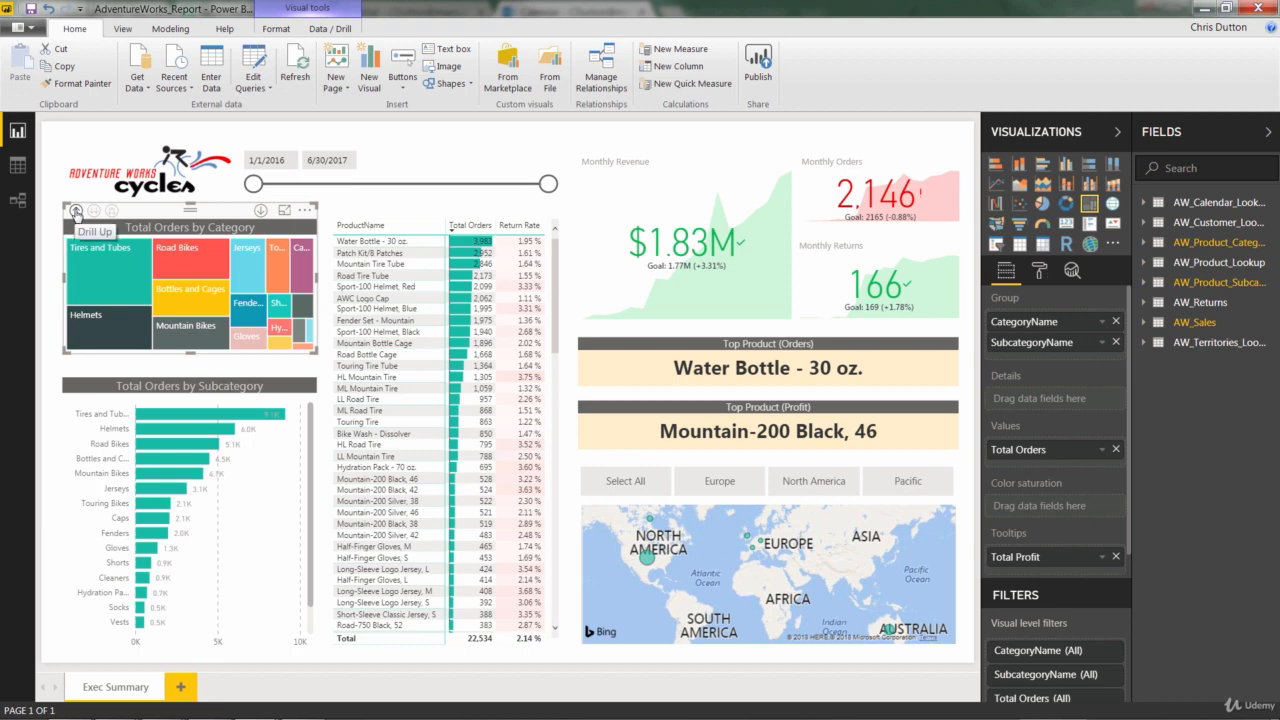
Drill the treemap back up to Accessories, Bikes and Clothing categories.
click(76, 210)
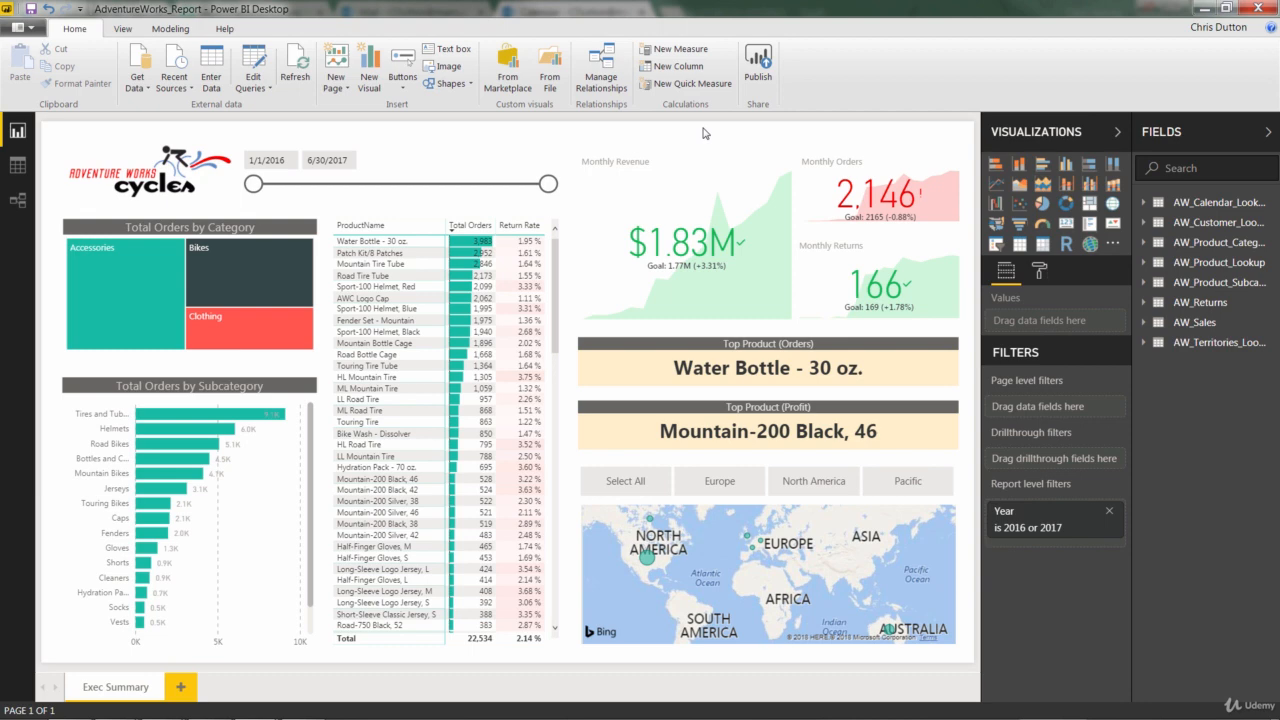
mouse_move(545, 147)
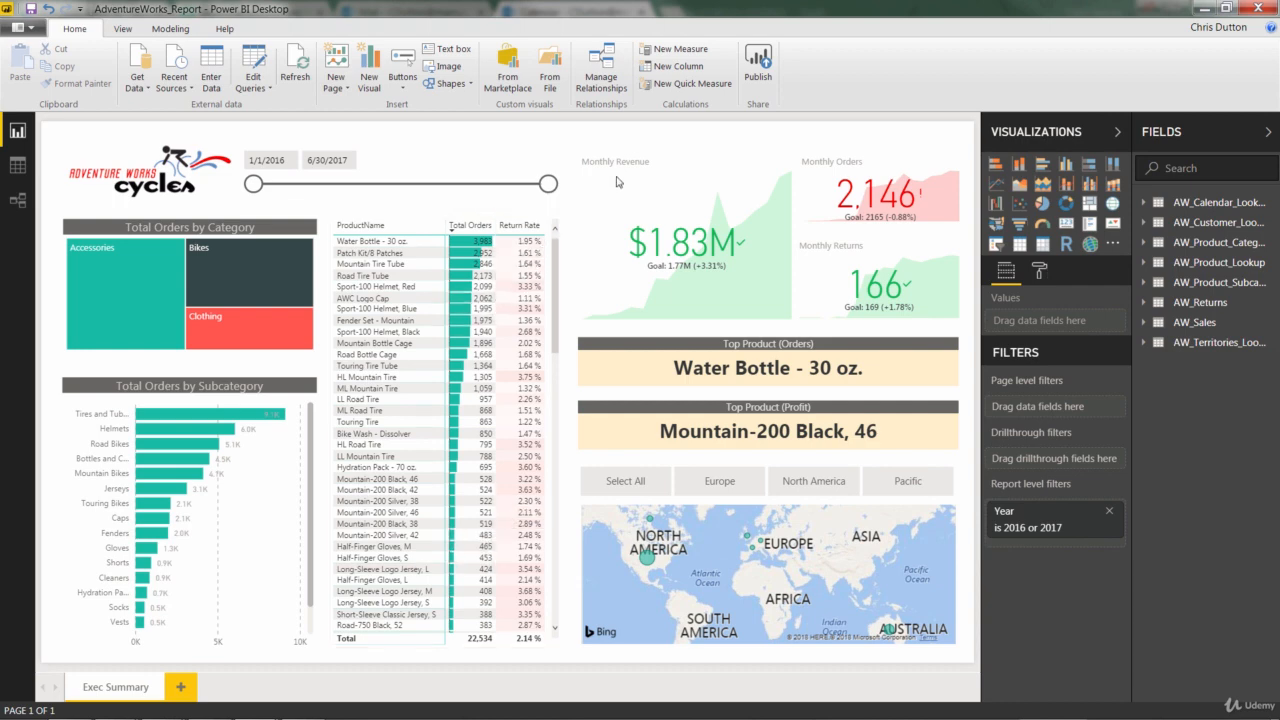
mouse_move(718, 167)
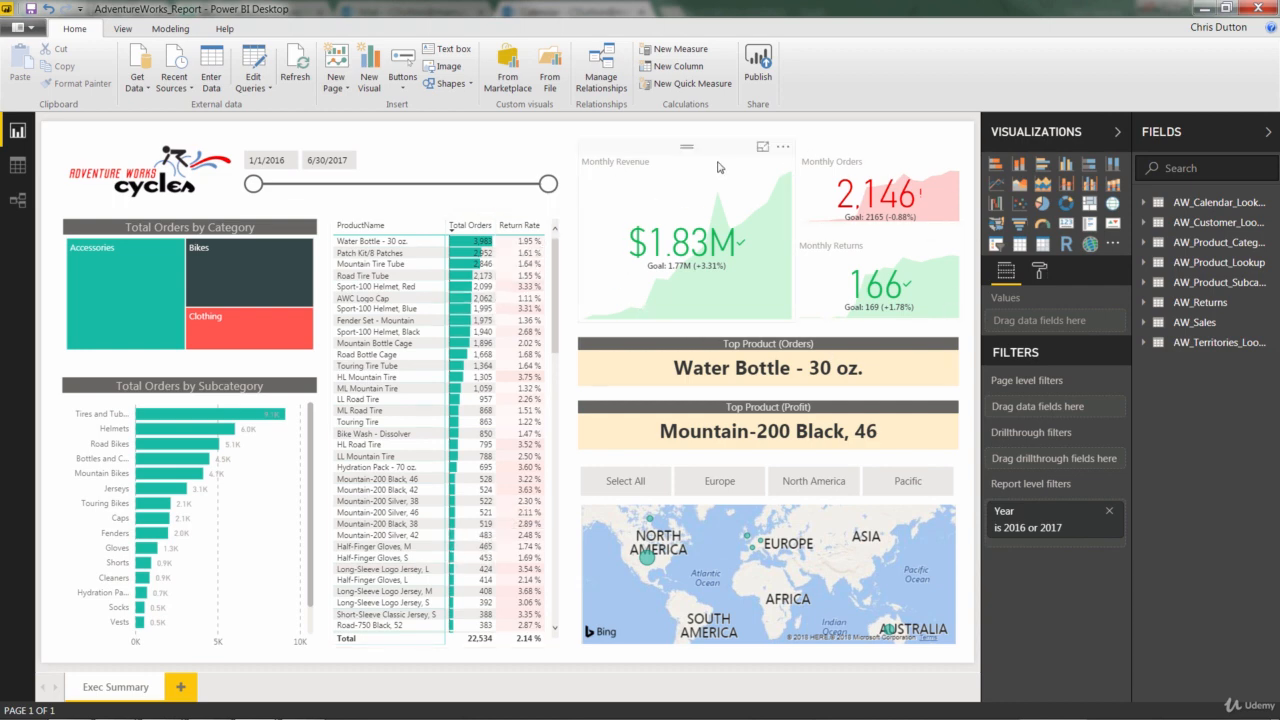
mouse_move(858, 130)
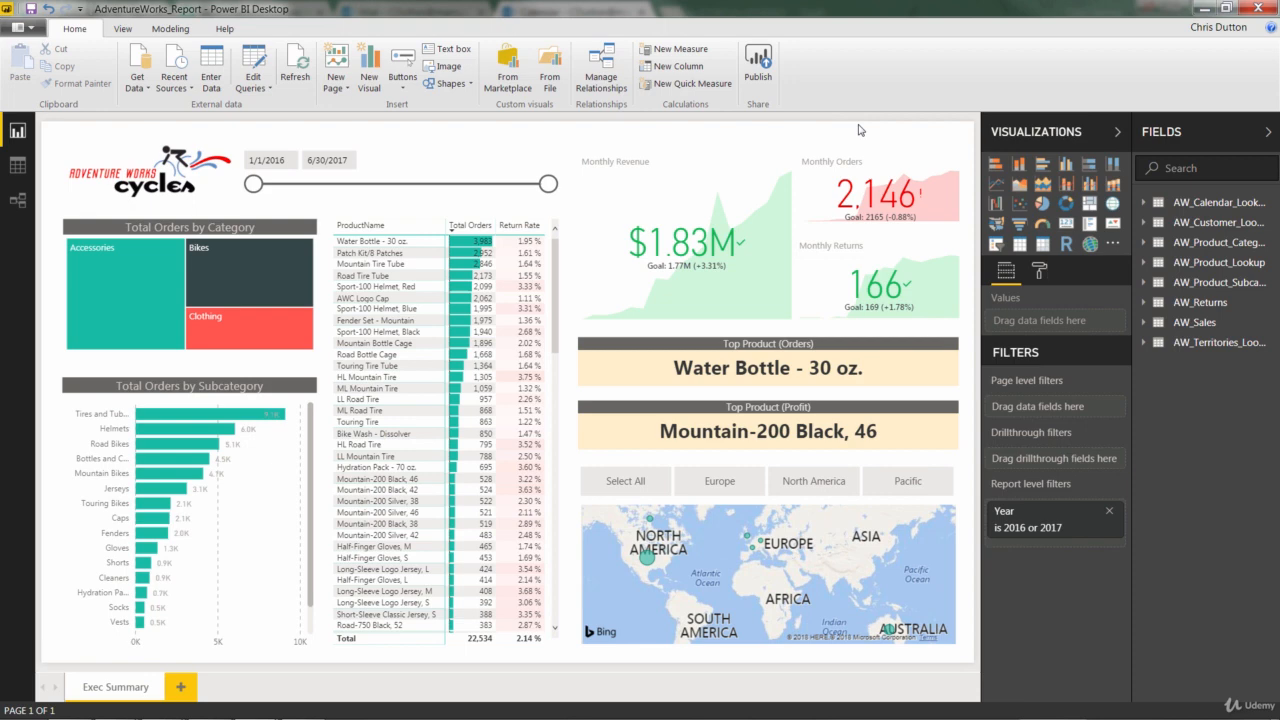
mouse_move(318, 306)
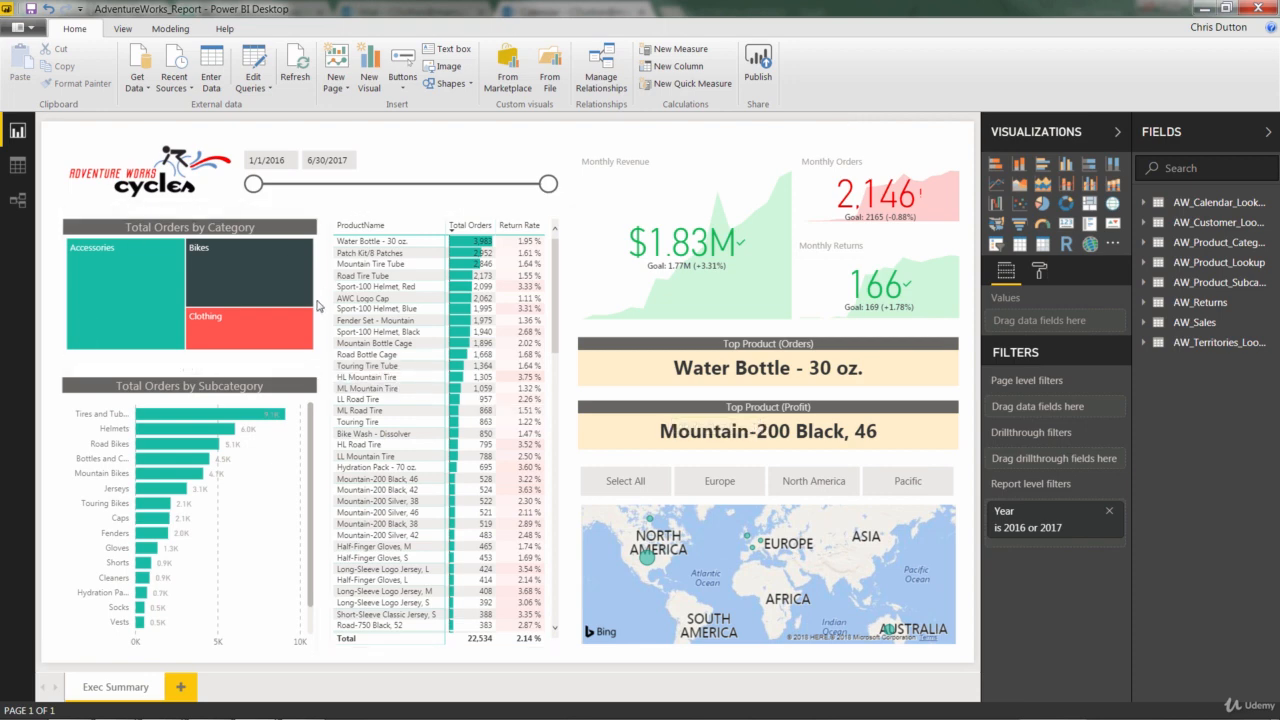